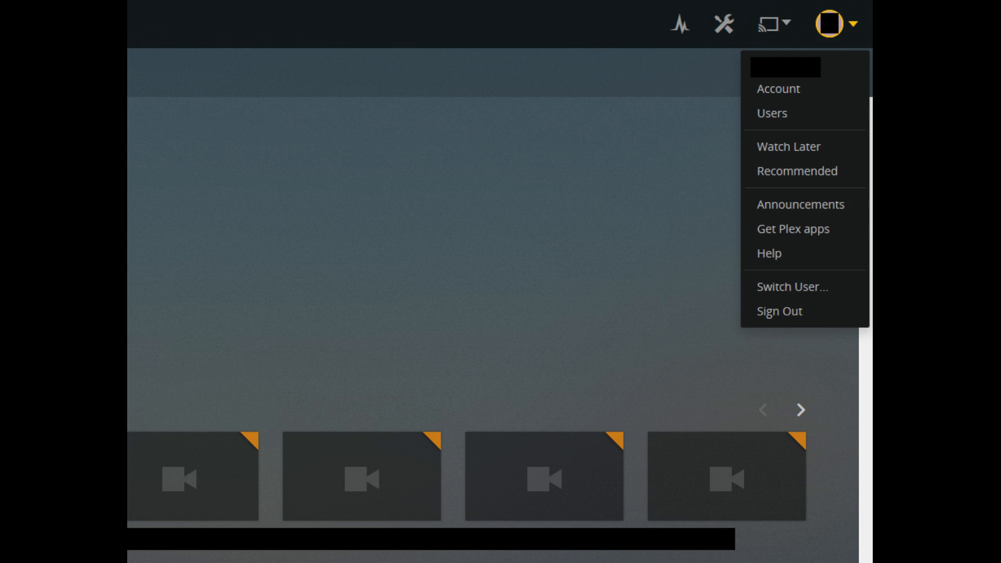
Open Account settings from the user menu to reach the Plex Cloud page
left_click(777, 89)
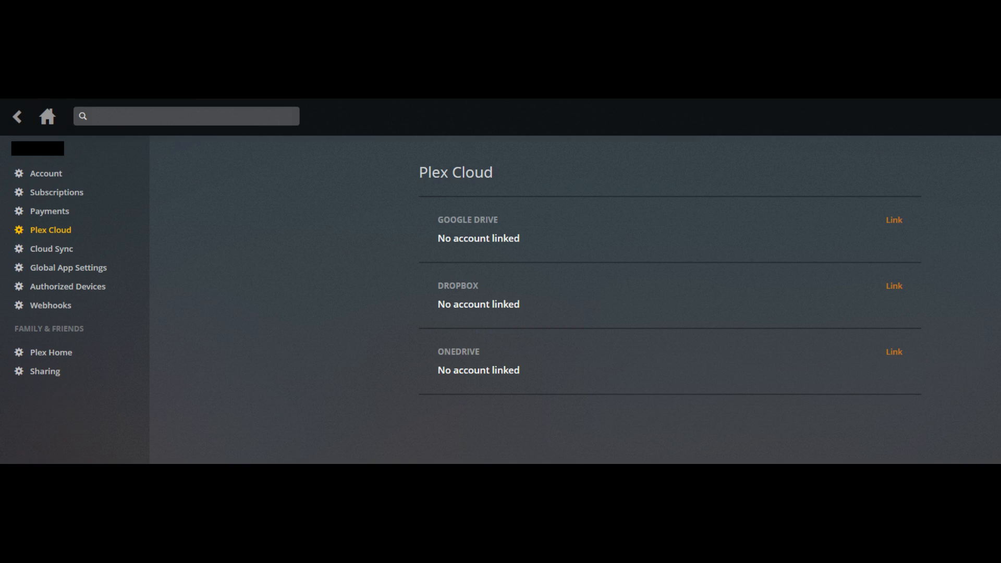
Link Dropbox from the Plex Cloud page to open the Dropbox sign-in
left_click(893, 285)
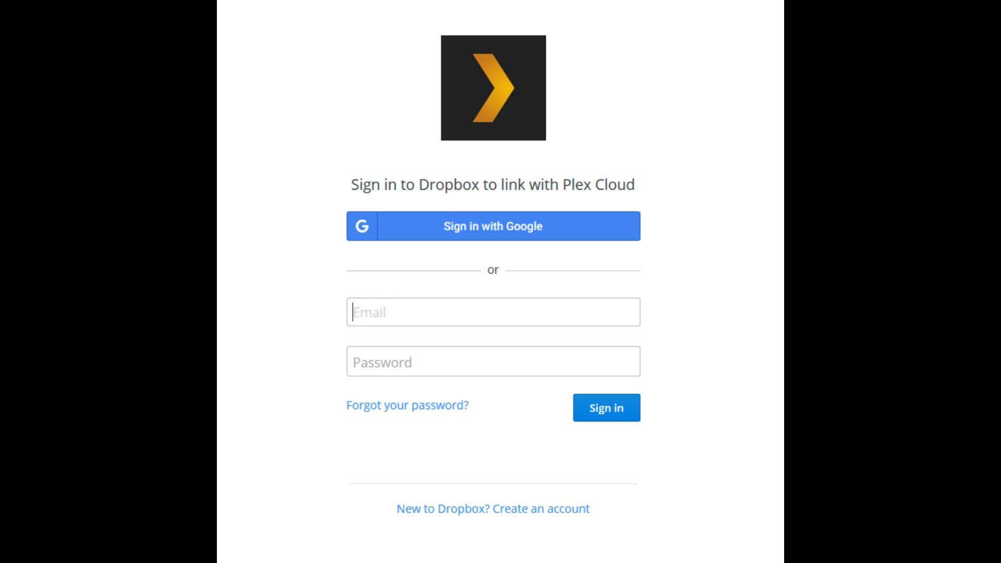
Sign in to Dropbox and allow Plex Cloud access to the Dropbox files
left_click(604, 407)
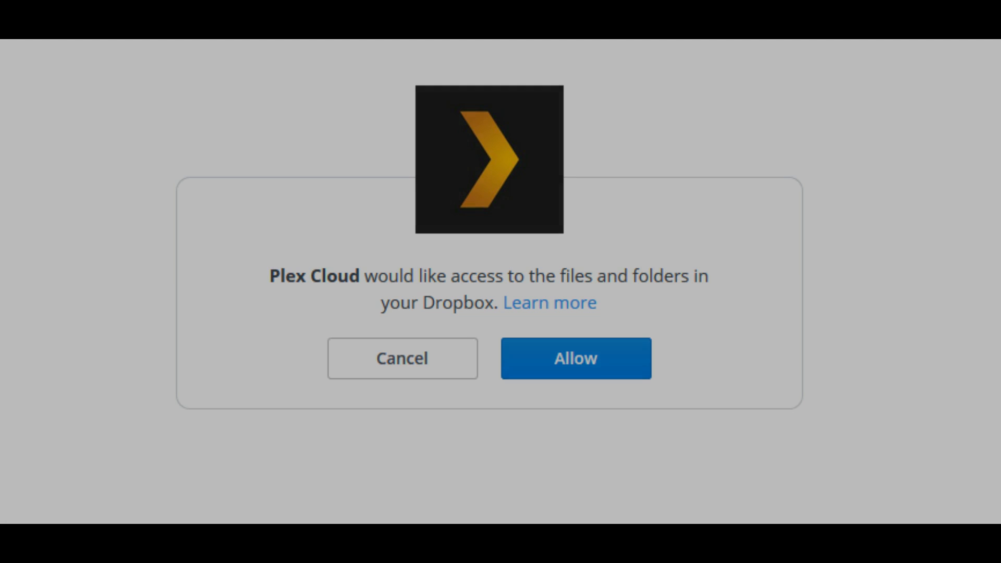
left_click(574, 358)
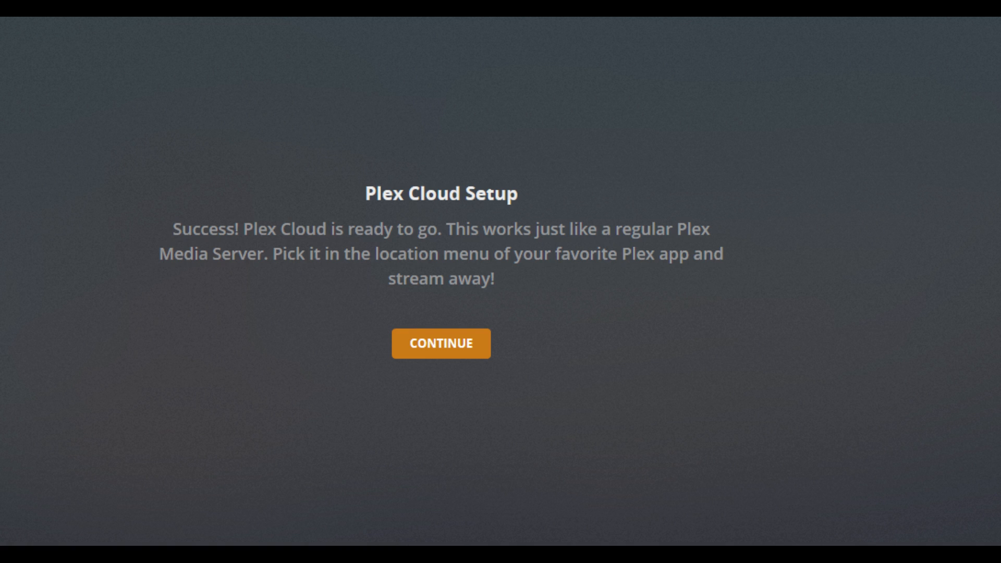
Continue past the Plex Cloud Setup success message to the empty server dashboard
left_click(441, 343)
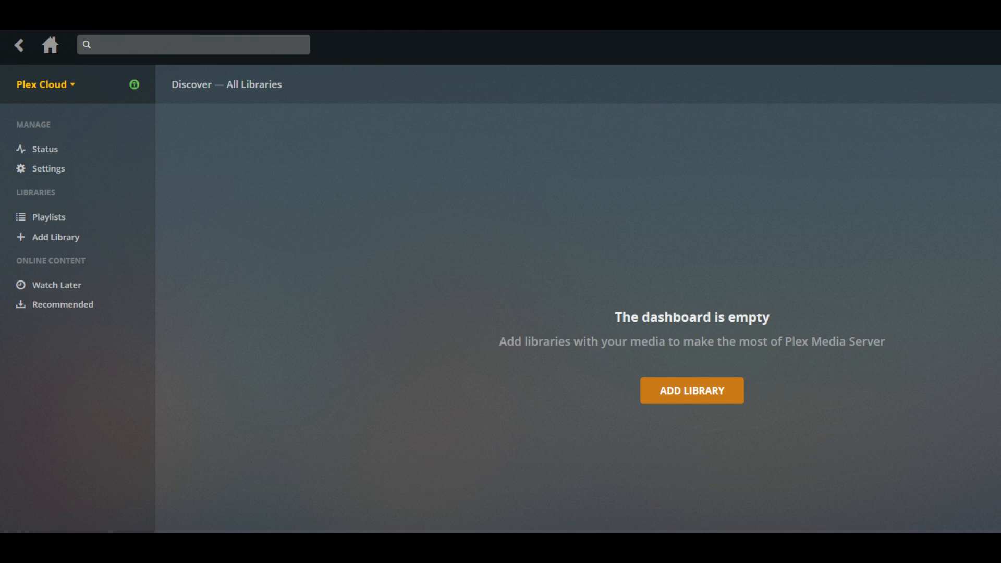
Add an Other Videos library named Family Videos and browse for its media folder
left_click(690, 390)
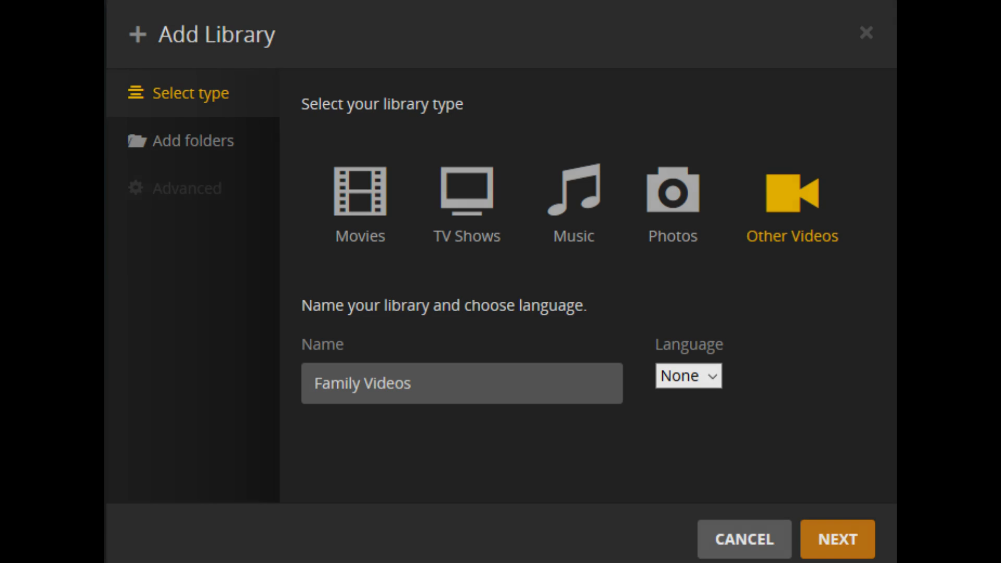
left_click(836, 539)
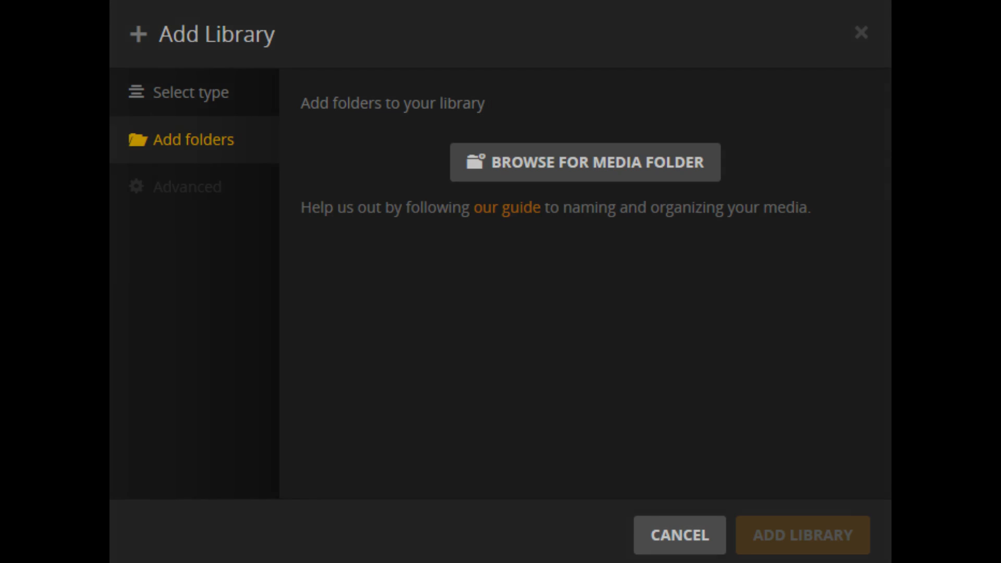
left_click(584, 162)
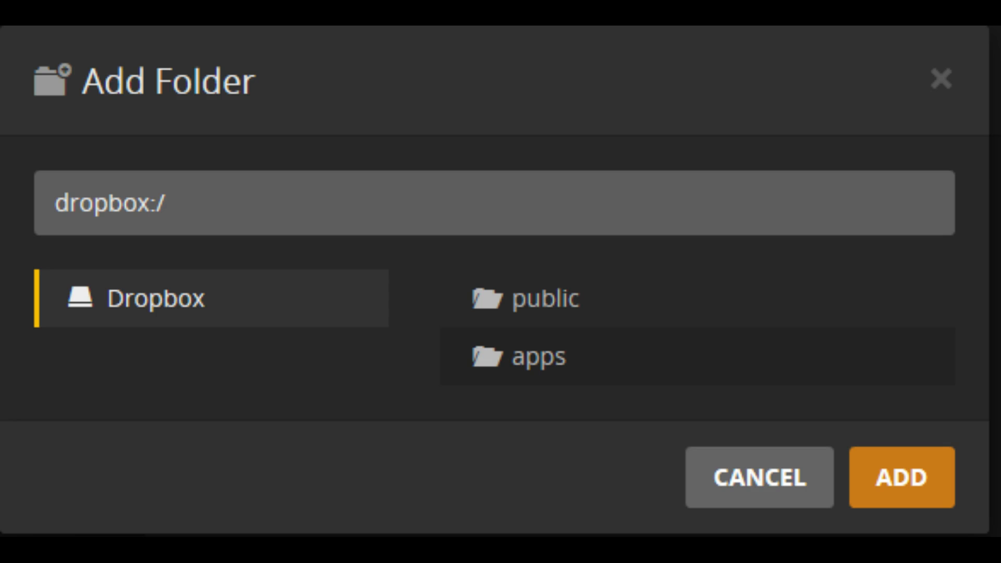
Select the Dropbox public folder and add it to Family Videos
left_click(901, 478)
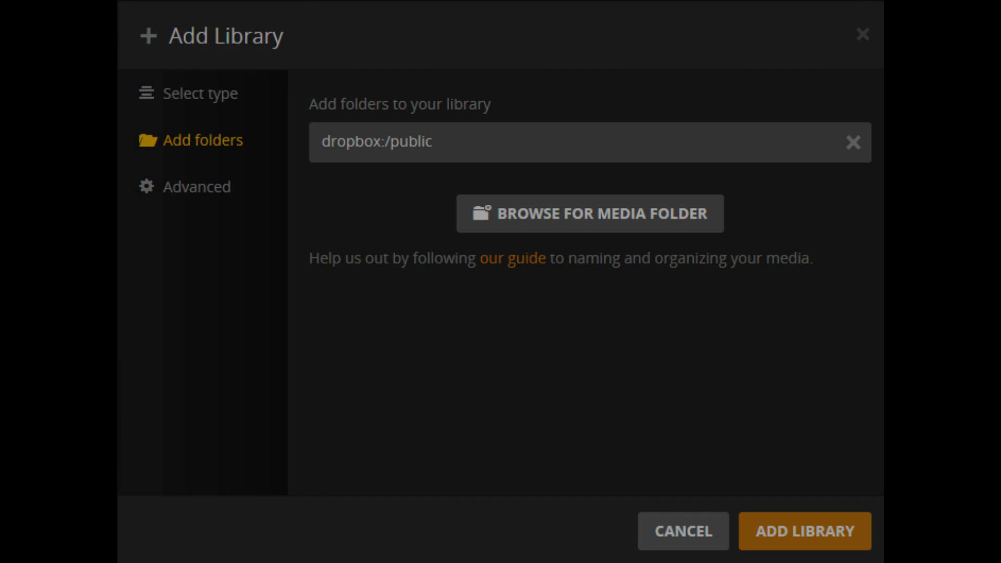
left_click(804, 531)
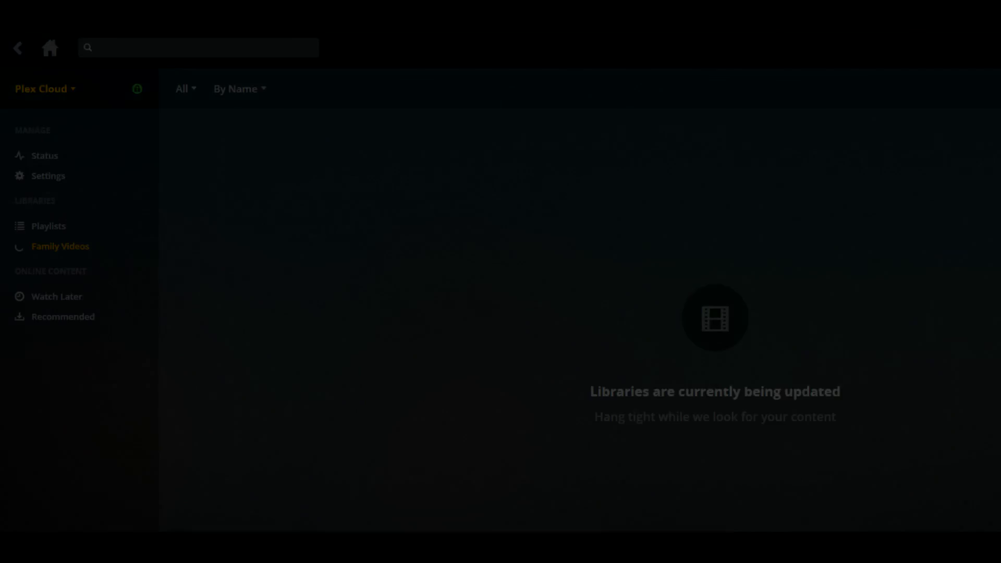
Open the Plex Cloud server dropdown after Family Videos finishes scanning 649 items
left_click(42, 88)
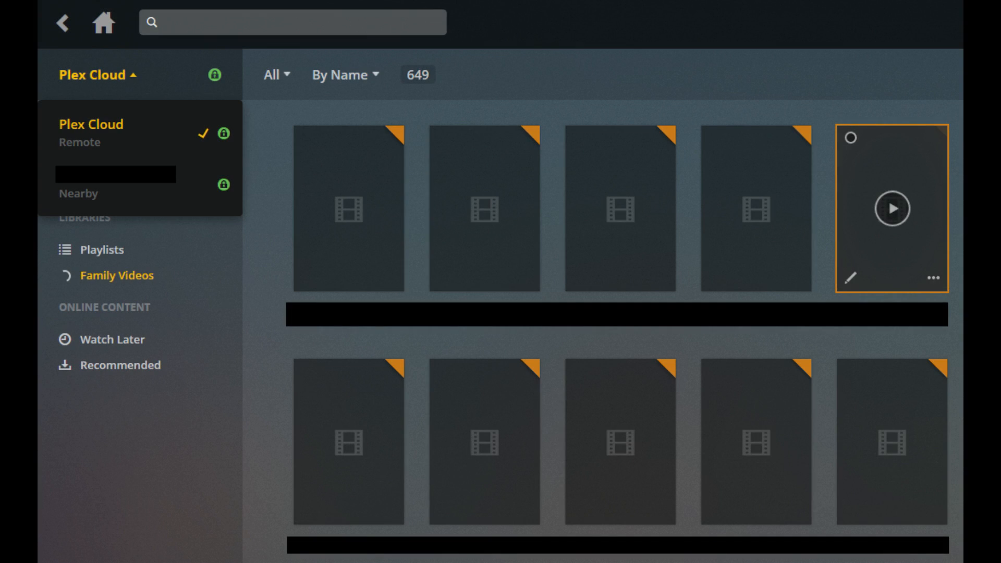